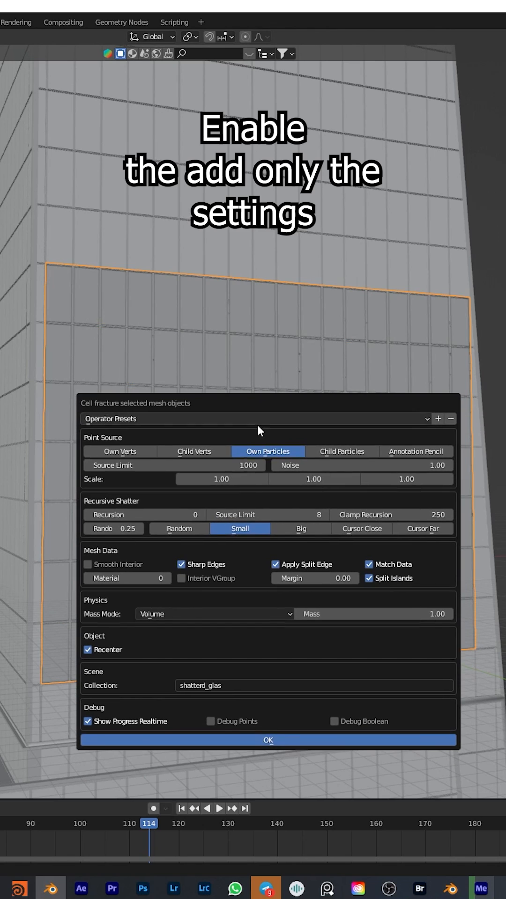
- Fracture the glass into the shattered_glas collection using own particles with small recursion
{"action": "double_click", "coordinate": [200, 686]}
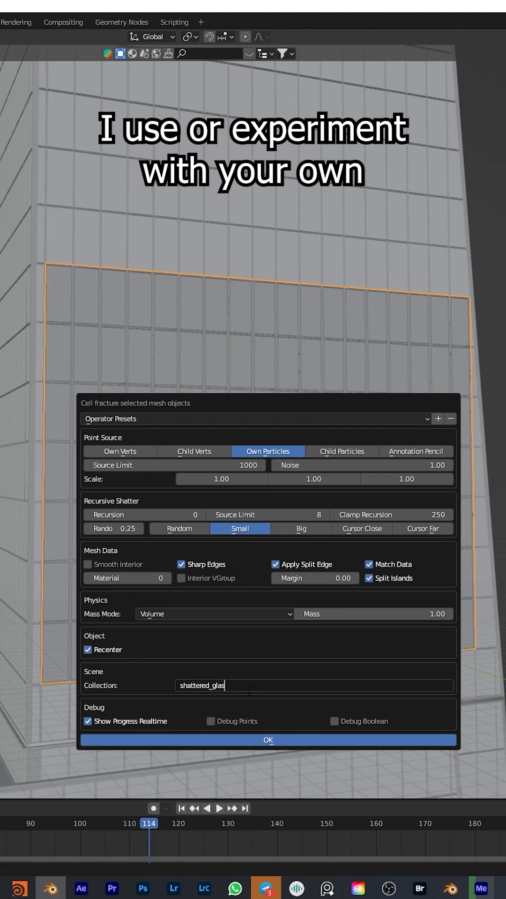
{"action": "left_click", "coordinate": [266, 740]}
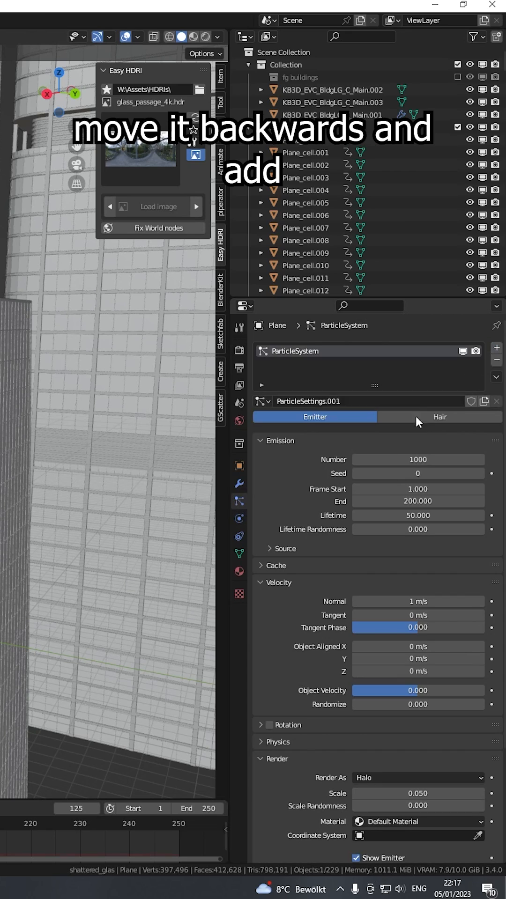
- Render the plane's particles as objects and retune the emission Number to 10
{"action": "left_click", "coordinate": [417, 637]}
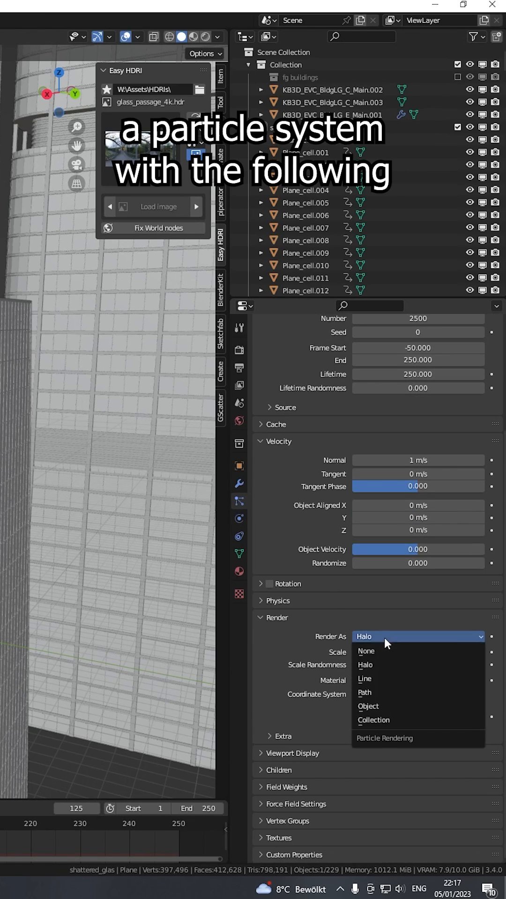
{"action": "left_click", "coordinate": [373, 720]}
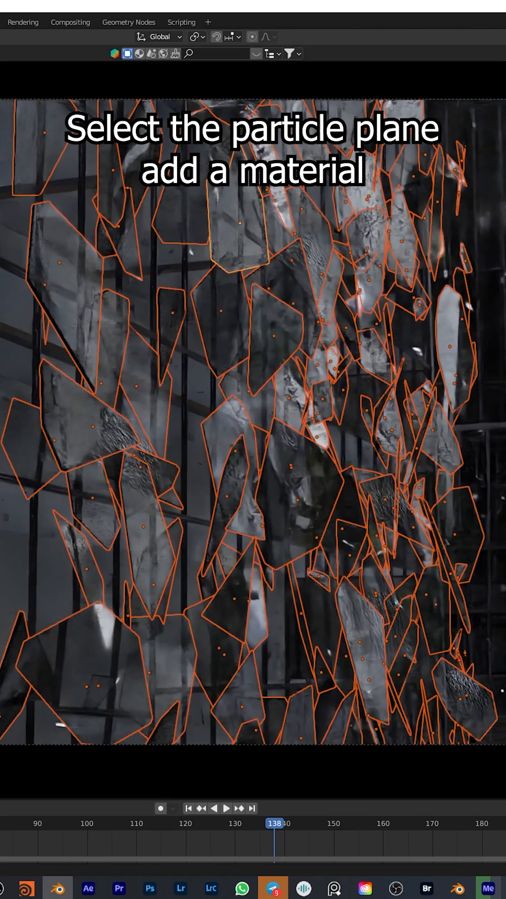
{"action": "left_click", "coordinate": [415, 458]}
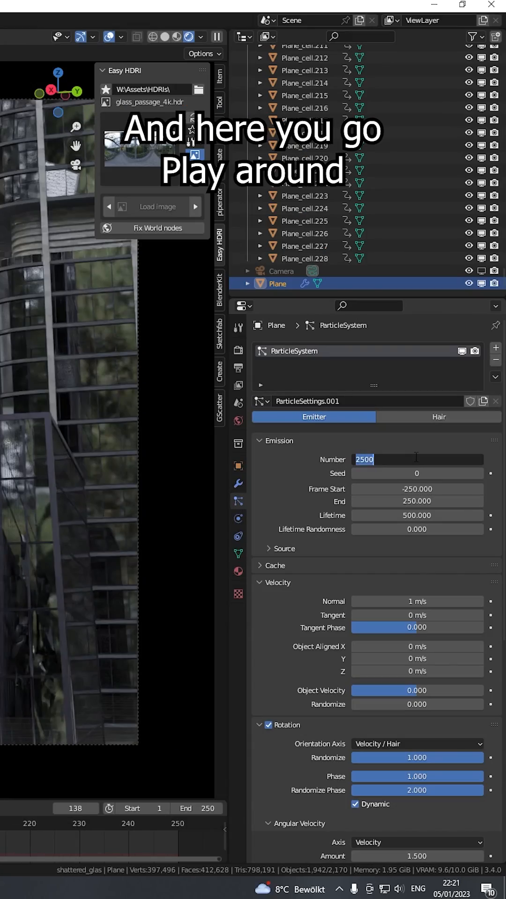
{"action": "type", "text": "10"}
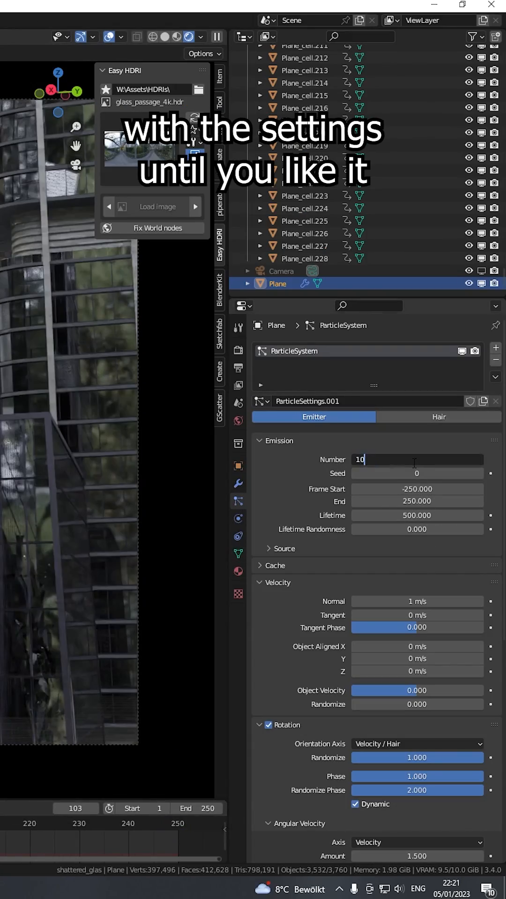